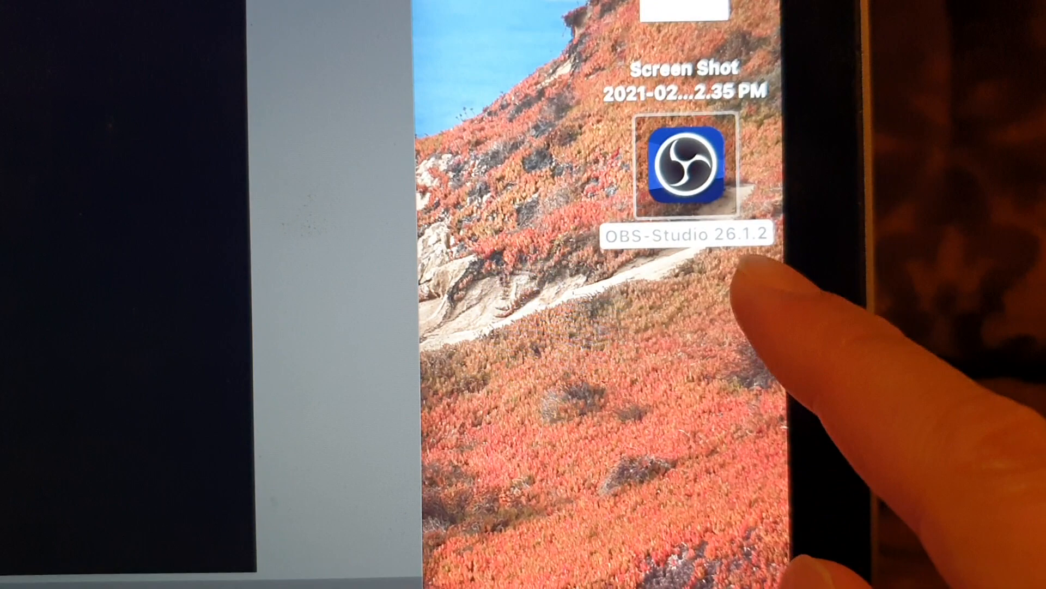
- Launch OBS Studio from the OBS-Studio 26.1.2 disk image on the desktop
{"action": "double_click", "coordinate": [689, 166]}
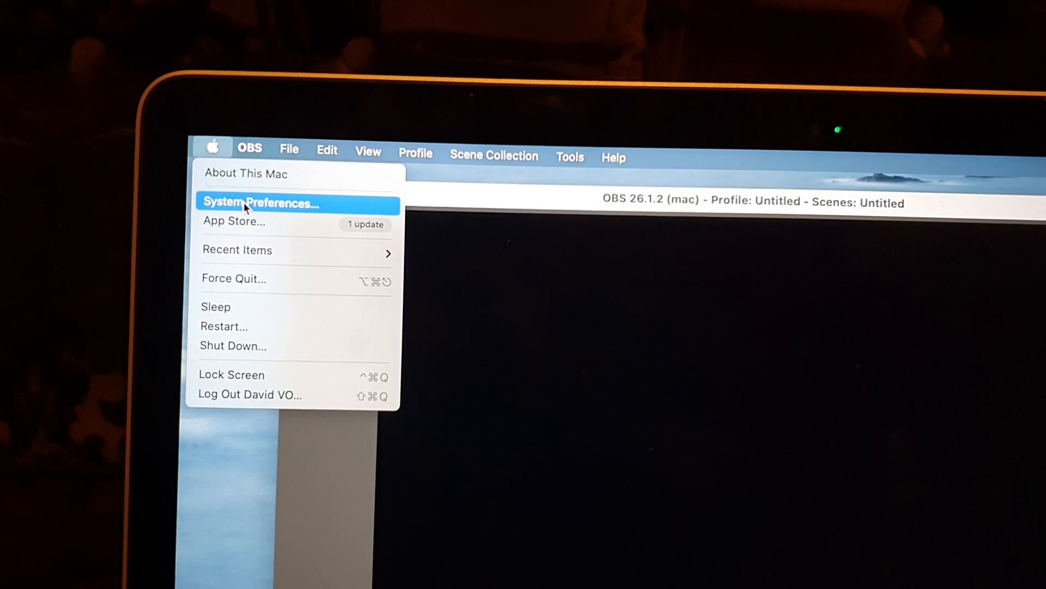
- Bring up System Preferences from the Apple menu
{"action": "left_click", "coordinate": [260, 202]}
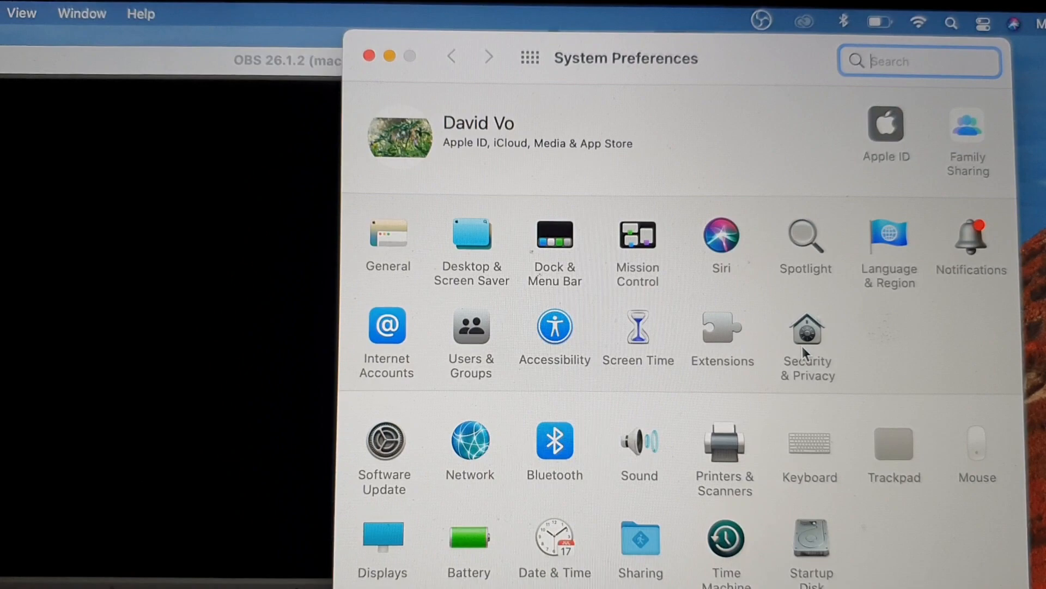
- Show Screen Recording under Security & Privacy's Privacy list, with OBS unchecked
{"action": "left_click", "coordinate": [806, 331]}
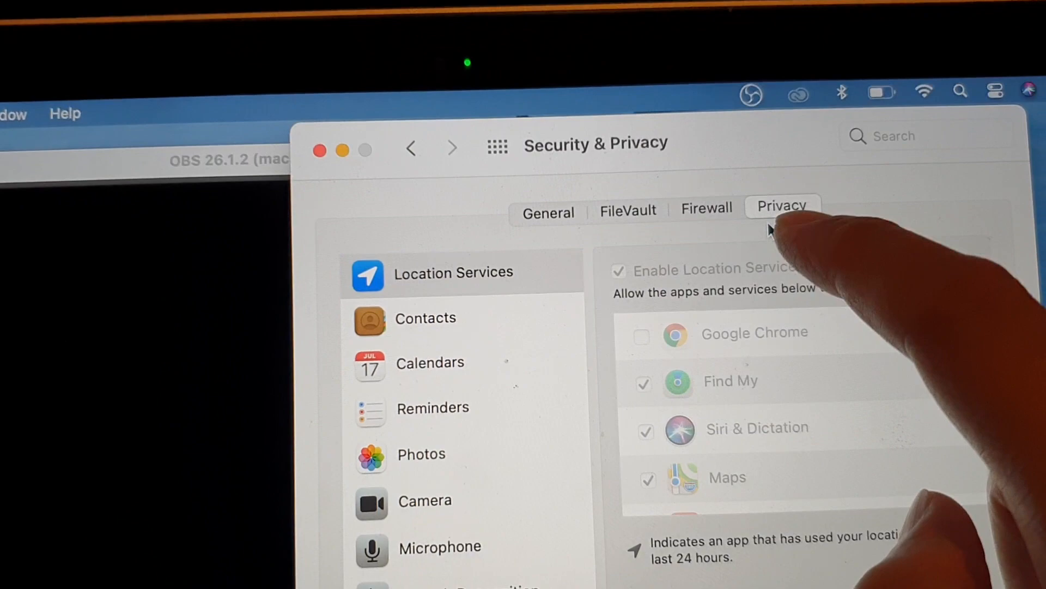
{"action": "scroll", "scroll_direction": "down", "scroll_amount": 3}
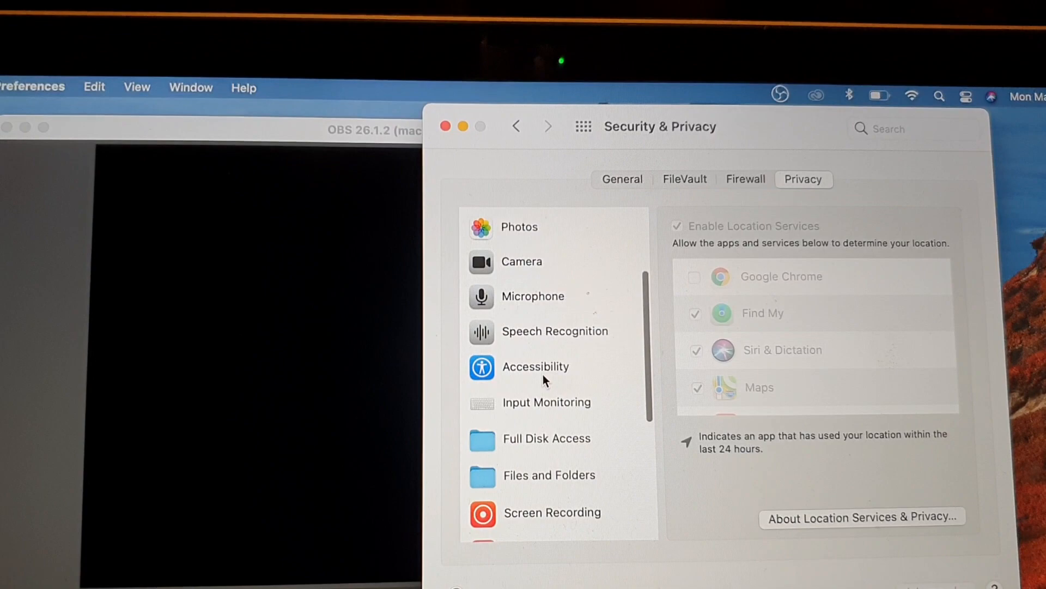
{"action": "left_click", "coordinate": [551, 512]}
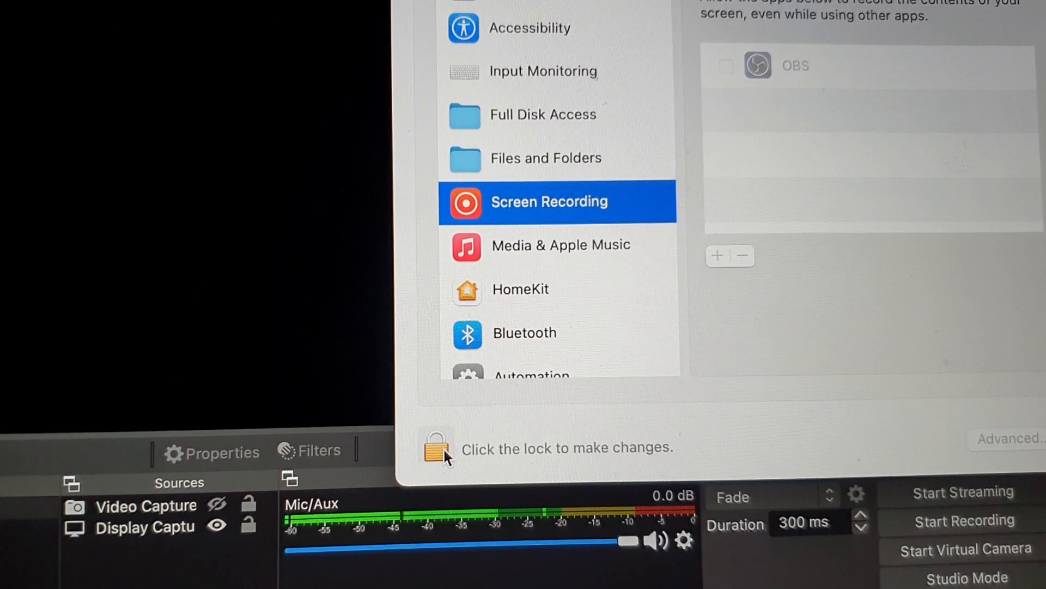
- Unlock the Security & Privacy settings with the admin password
{"action": "left_click", "coordinate": [434, 449]}
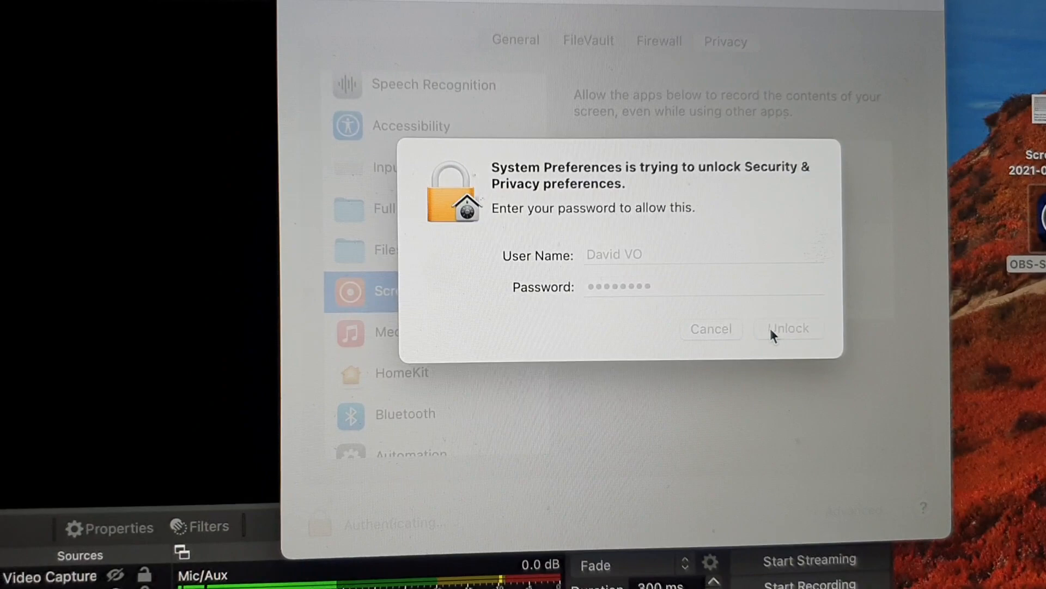
{"action": "left_click", "coordinate": [788, 328]}
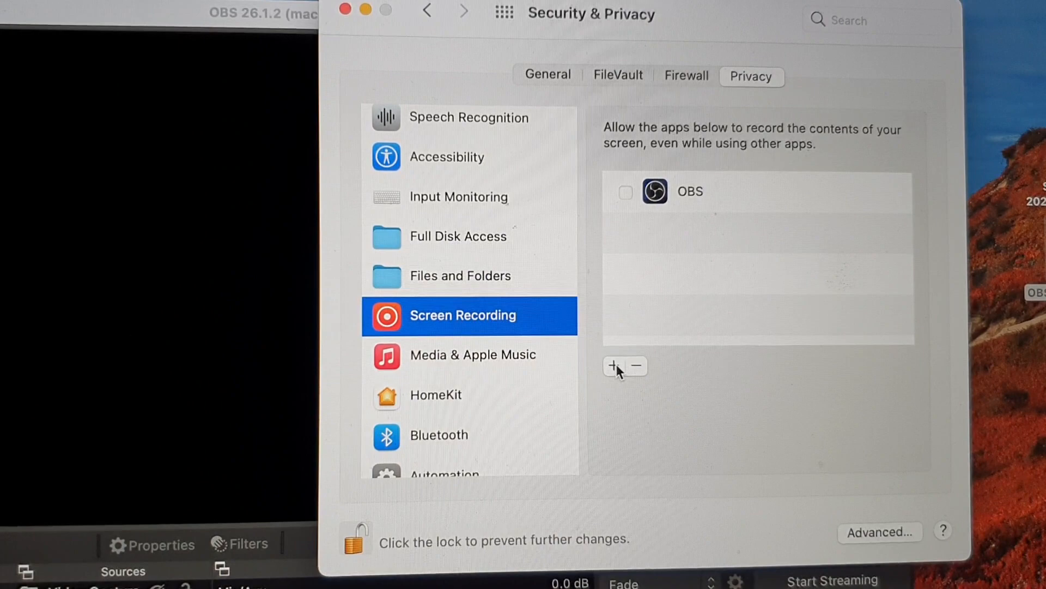
{"action": "left_click", "coordinate": [612, 366]}
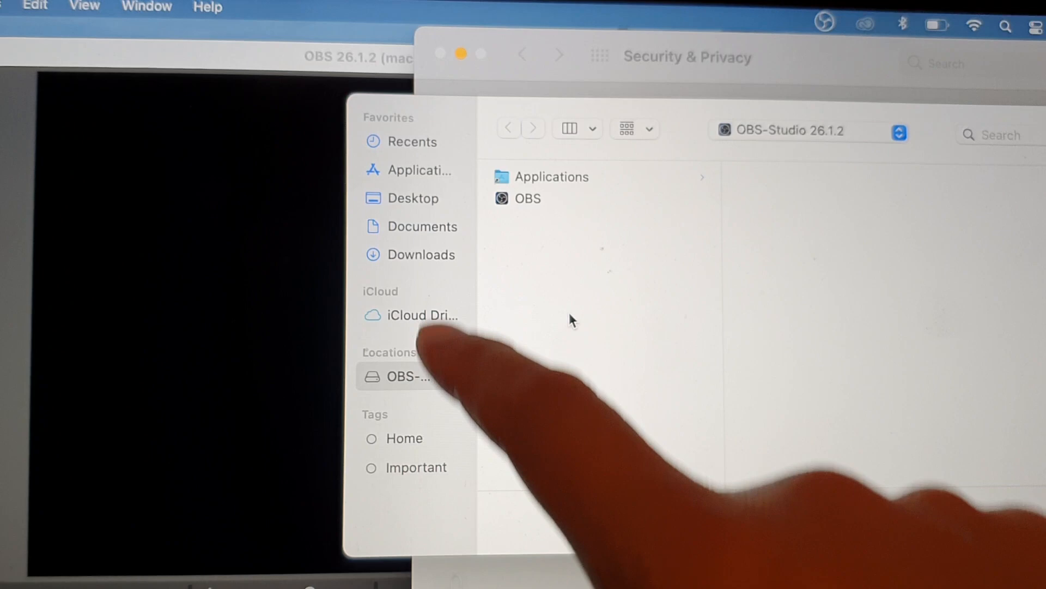
{"action": "left_click", "coordinate": [527, 199]}
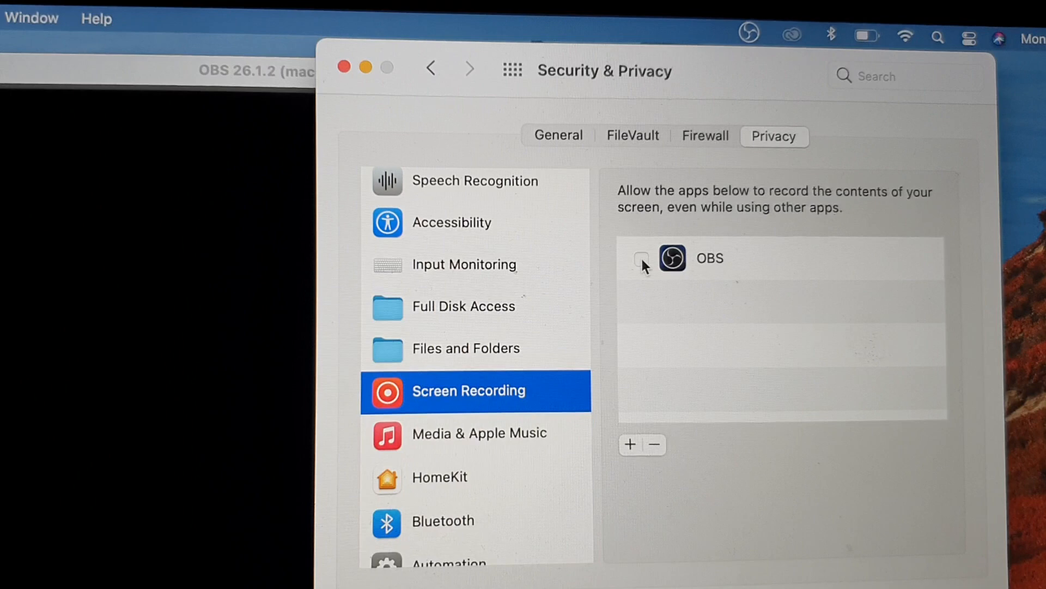
- Check OBS for Screen Recording and let OBS quit and reopen to apply it
{"action": "left_click", "coordinate": [641, 260]}
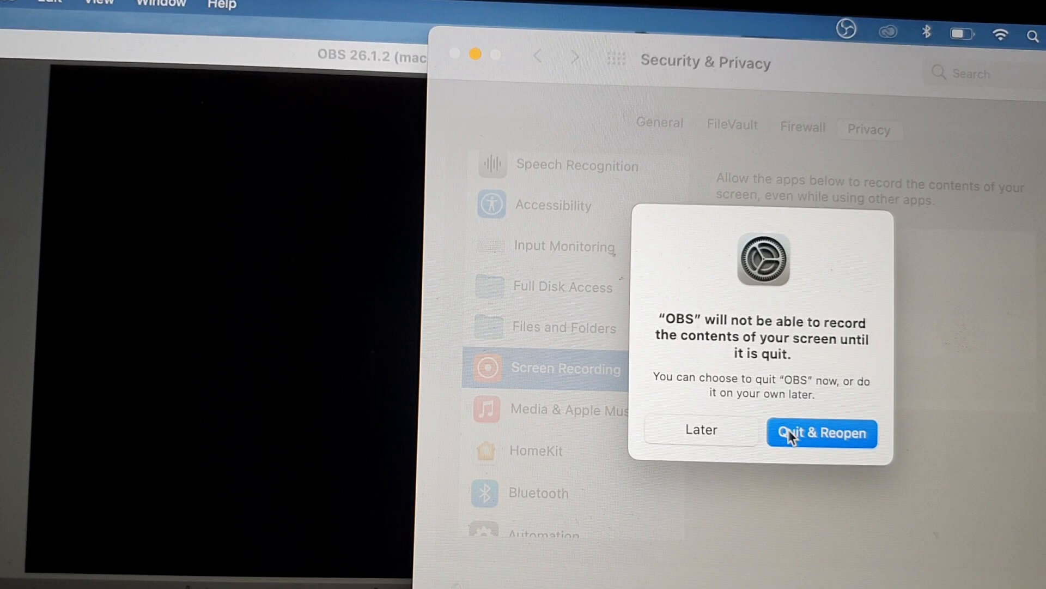
{"action": "left_click", "coordinate": [822, 433]}
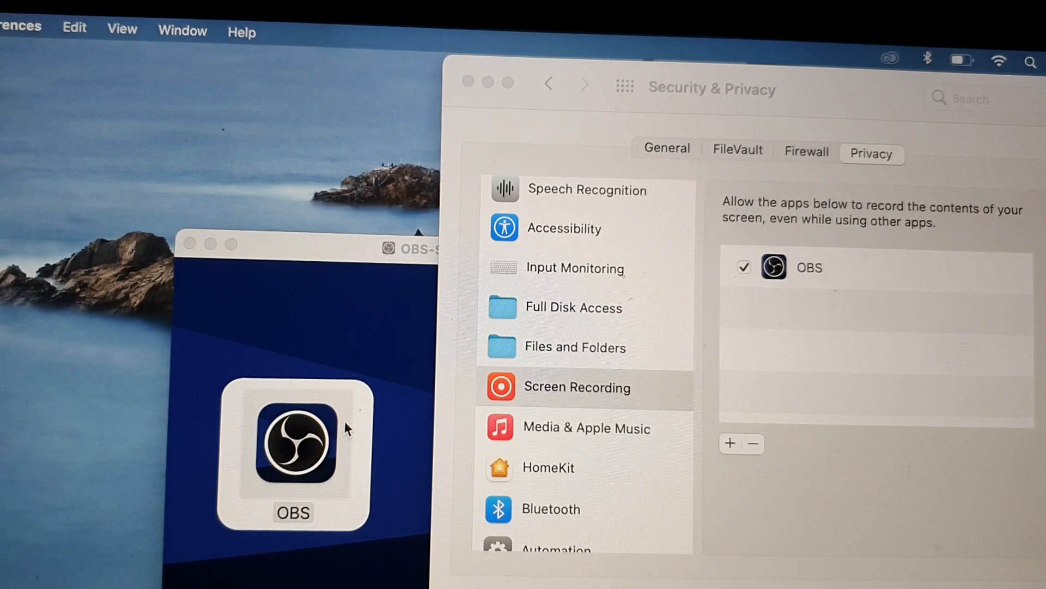